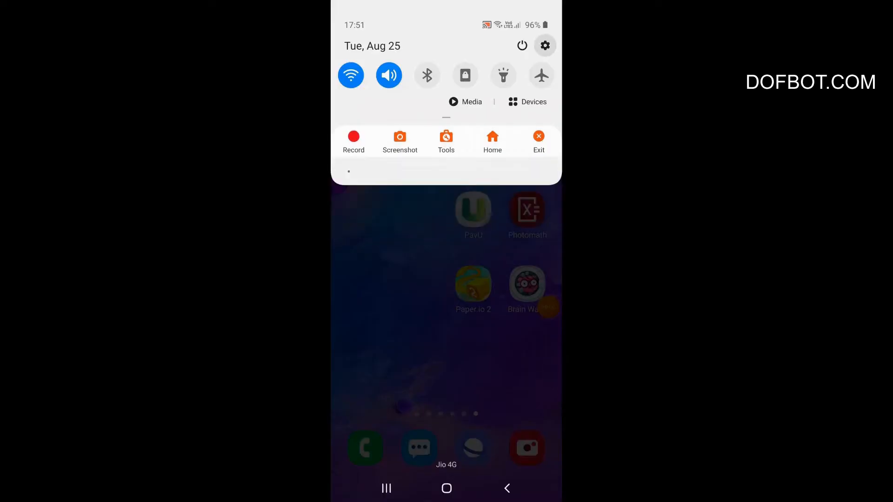
Step: Bring up the Wi-Fi settings screen listing Home connected and SMART METER available
click(544, 44)
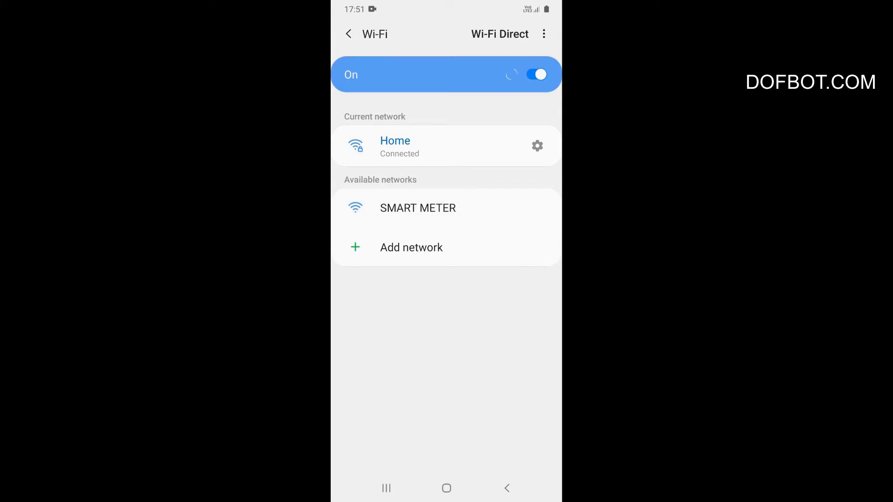
Step: Join the SMART METER network and keep the connection despite no internet
click(417, 208)
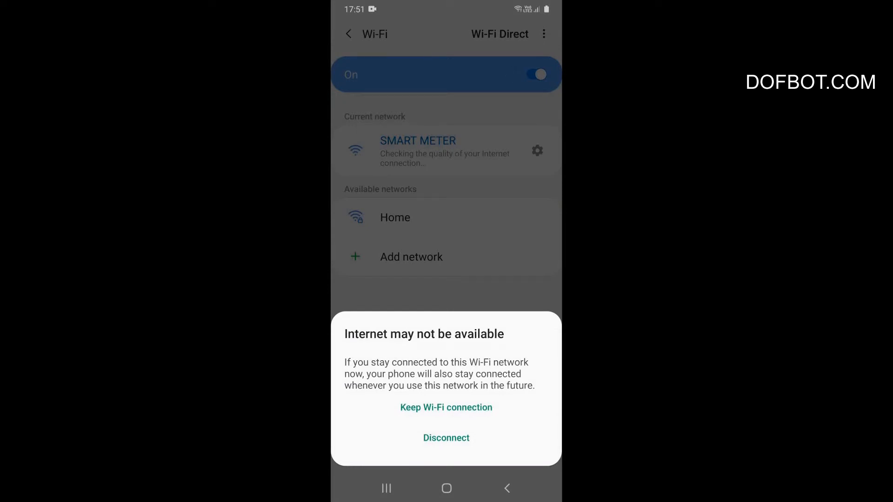
click(445, 408)
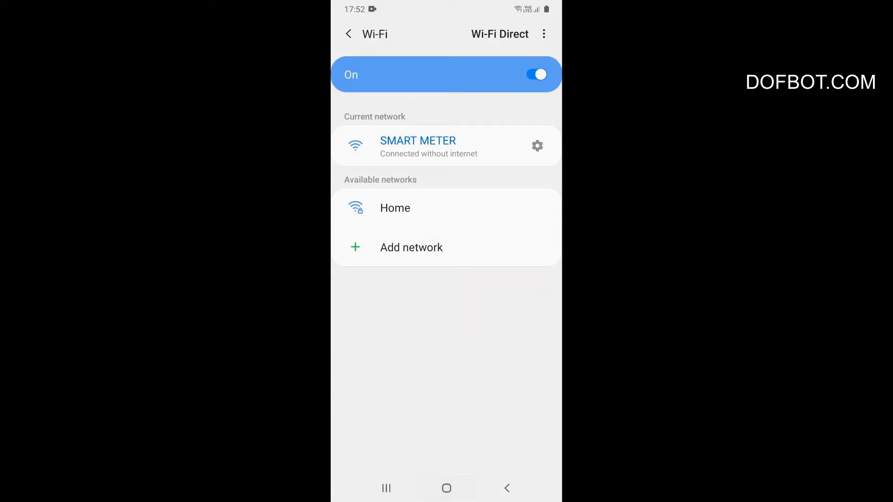
Step: On the 192.168.4.1 WiFiManager page, configure WiFi with the autofilled Home credentials and save them
click(446, 488)
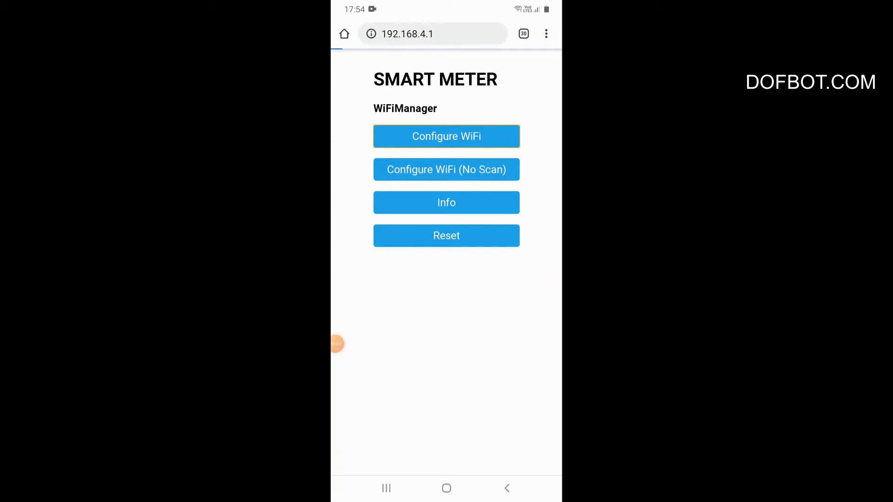
click(445, 136)
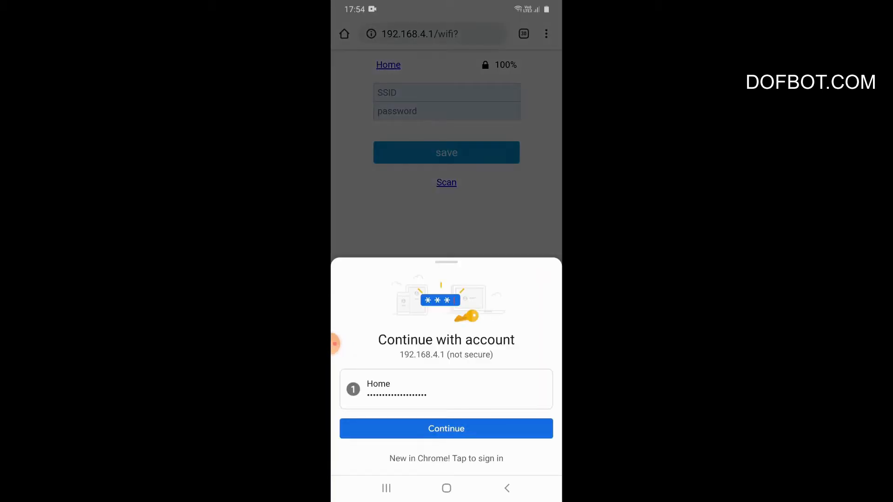
click(445, 428)
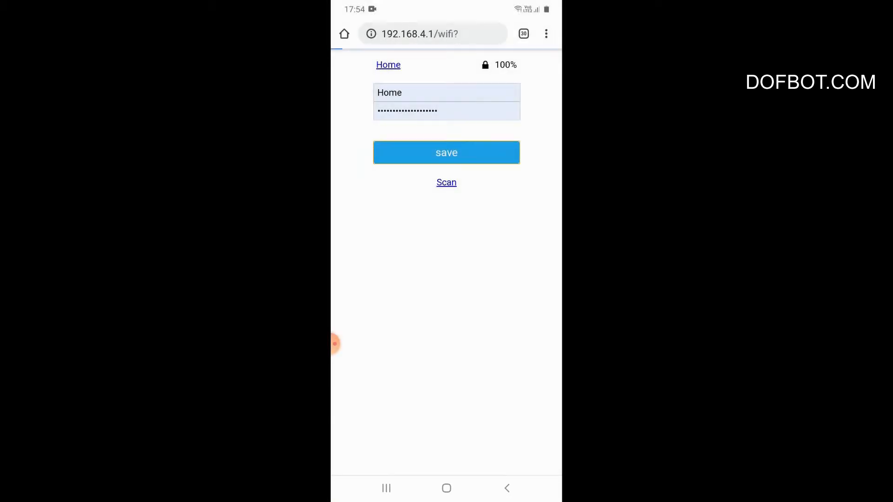
click(447, 152)
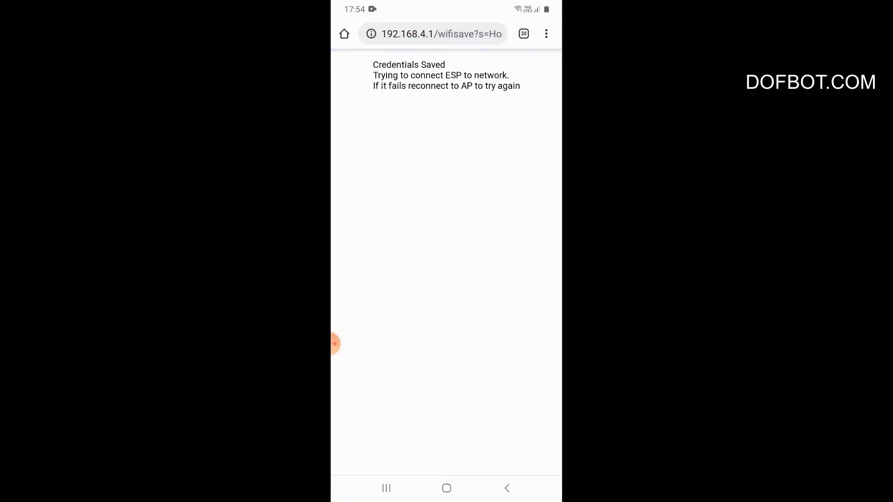